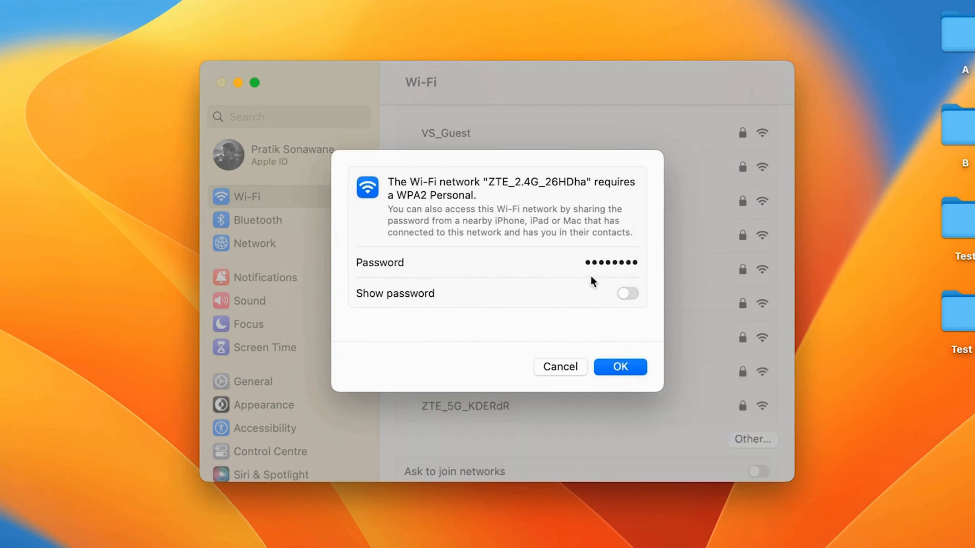
- Submit the entered WPA2 password to join the ZTE_2.4G_26HDha Wi-Fi network
left_click(619, 366)
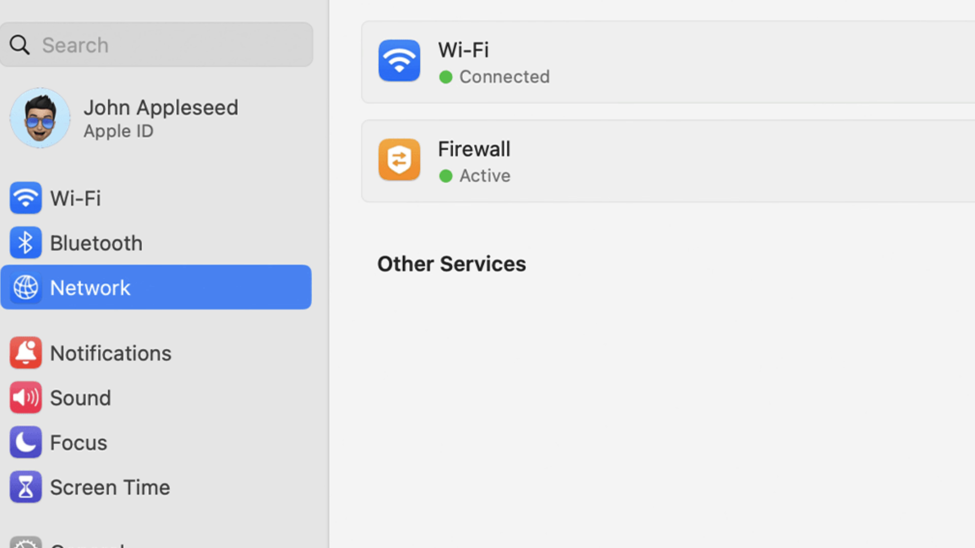